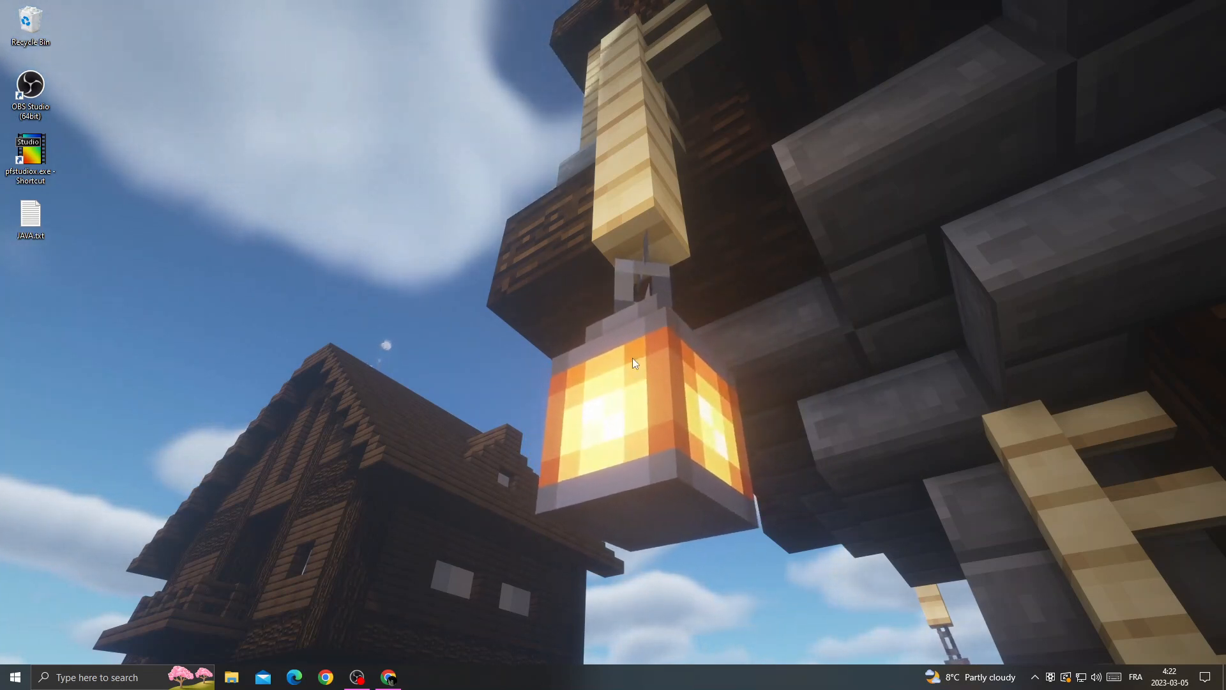
- Open System Properties from the Start button to reach its Advanced tab
{"action": "left_click", "coordinate": [18, 677]}
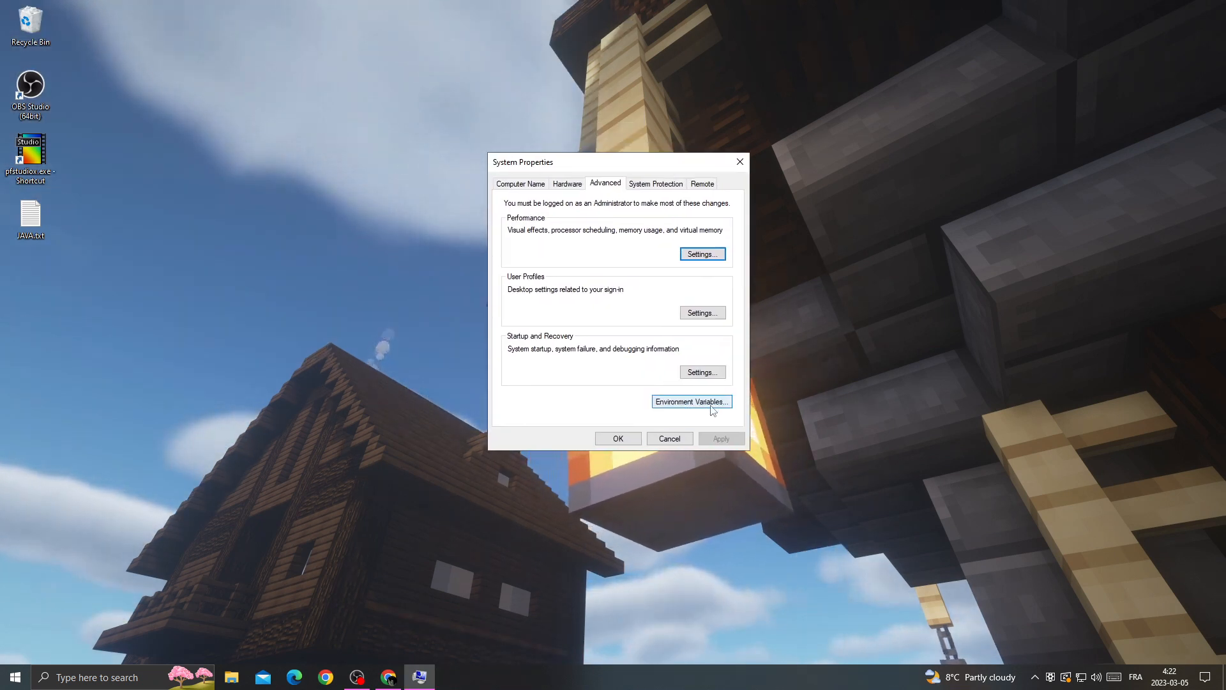
- Open Environment Variables and start a new system variable
{"action": "left_click", "coordinate": [692, 401]}
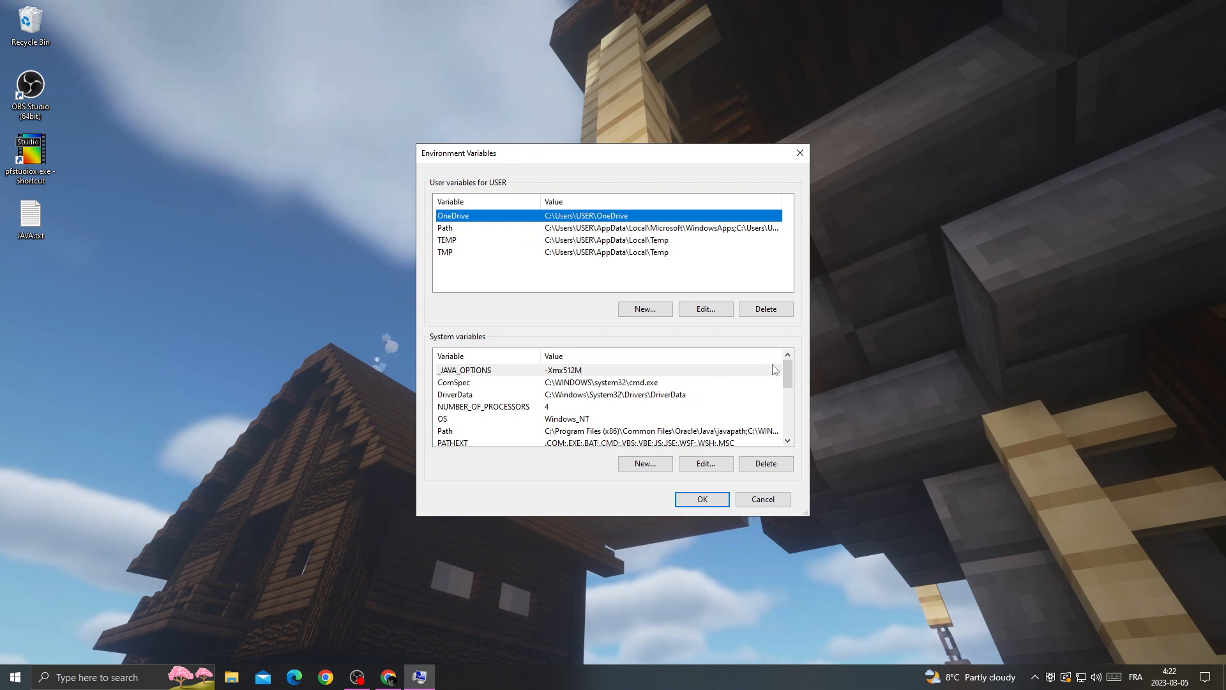
{"action": "mouse_move", "coordinate": [764, 448]}
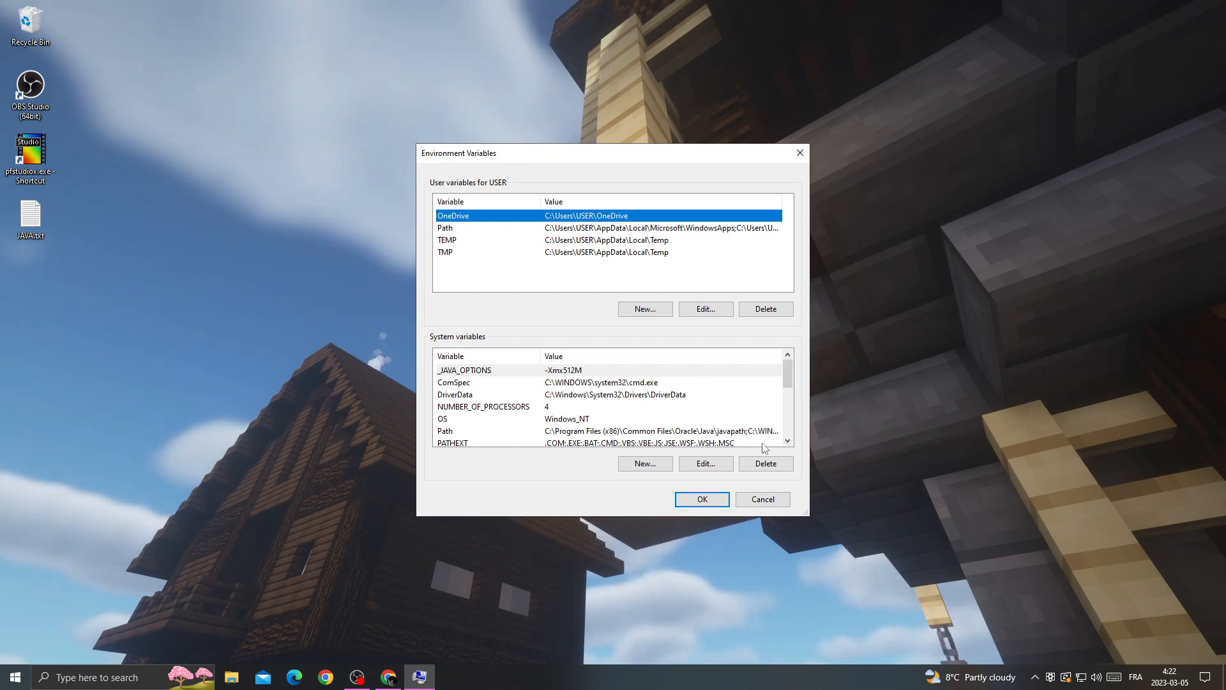
{"action": "left_click", "coordinate": [645, 463]}
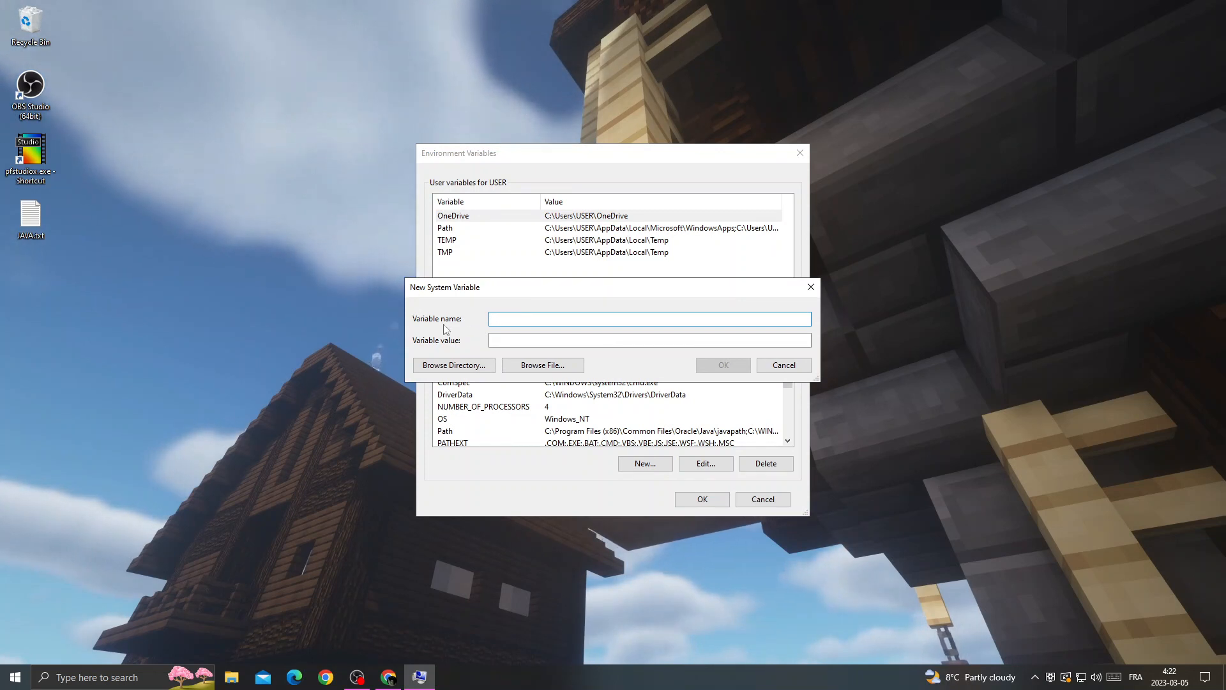
- Create system variable _JAVA_OPTIONS with value -Xmx512M and confirm both dialogs
{"action": "type", "text": "_JAVA_OPTIONS"}
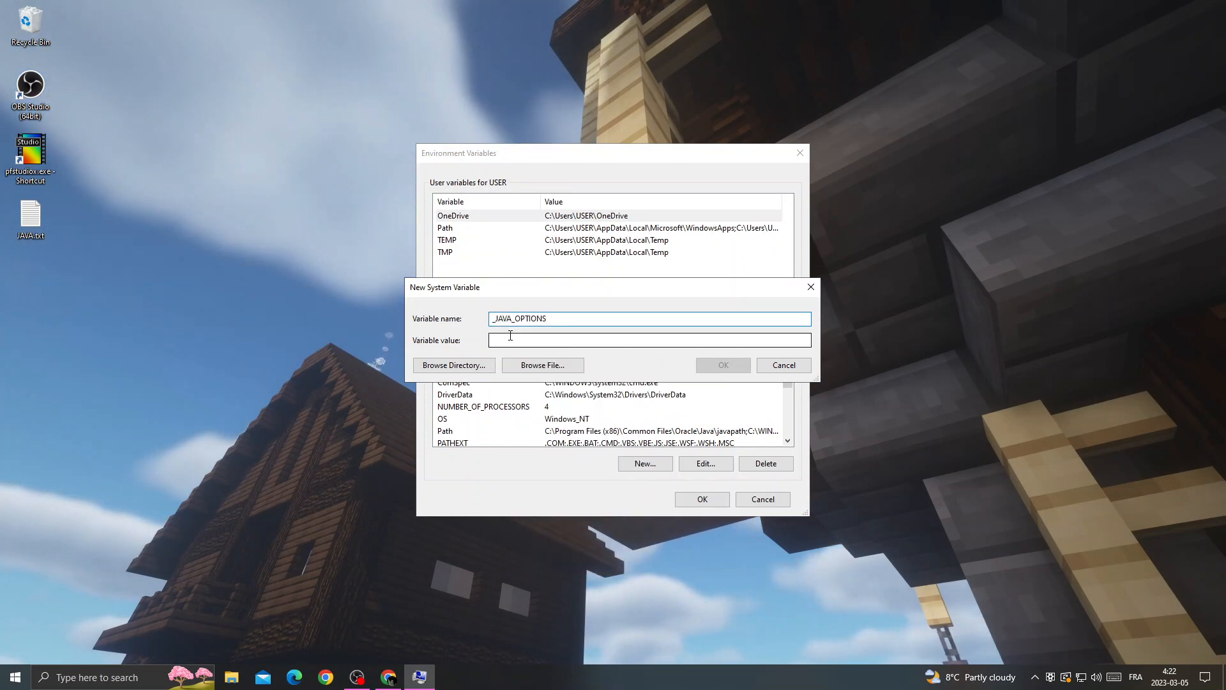
{"action": "type", "text": "-Xmx512M"}
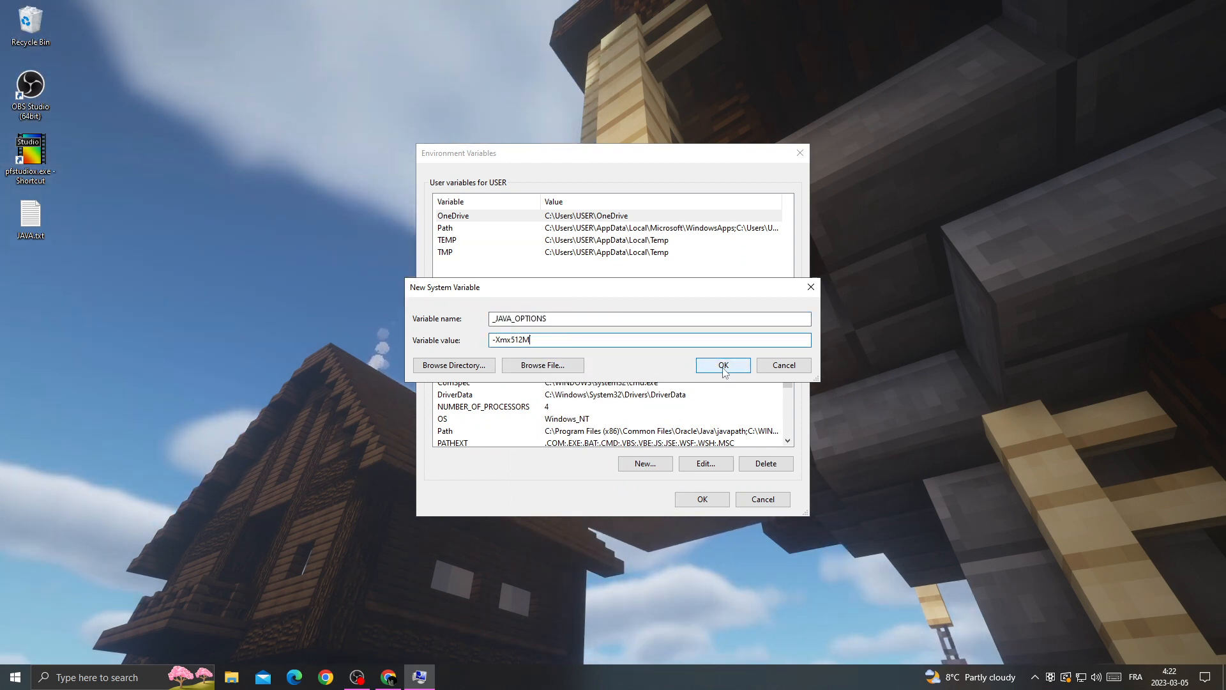
{"action": "left_click", "coordinate": [723, 366]}
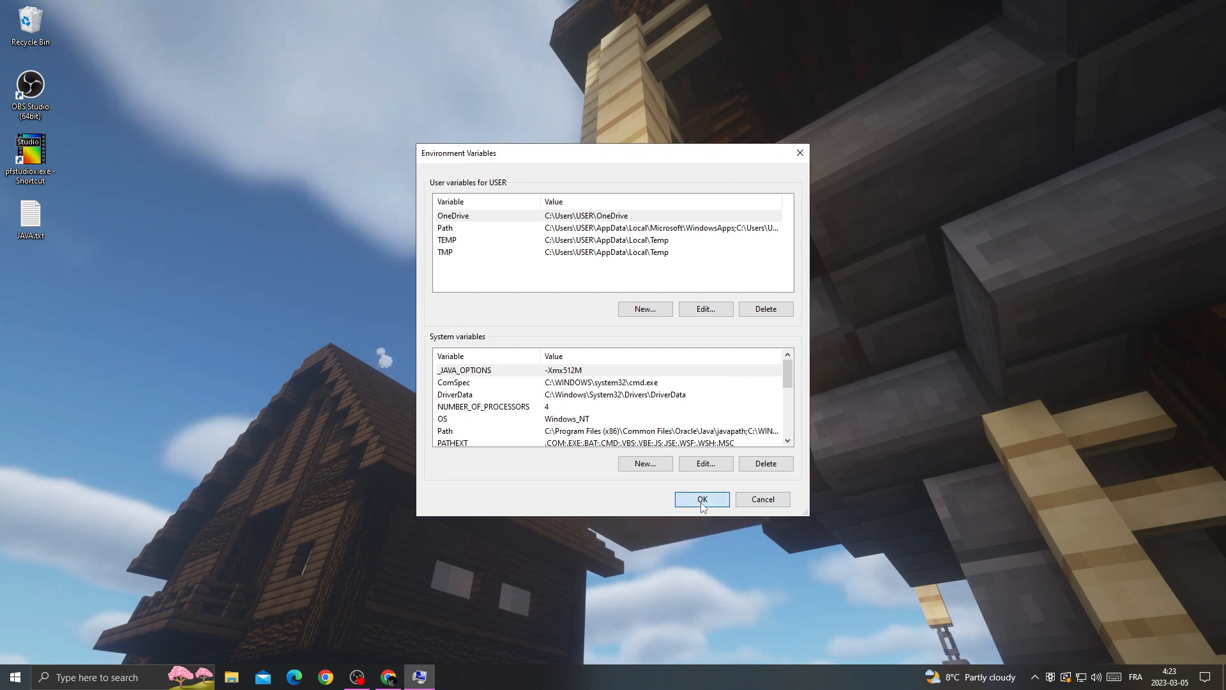
{"action": "left_click", "coordinate": [702, 498]}
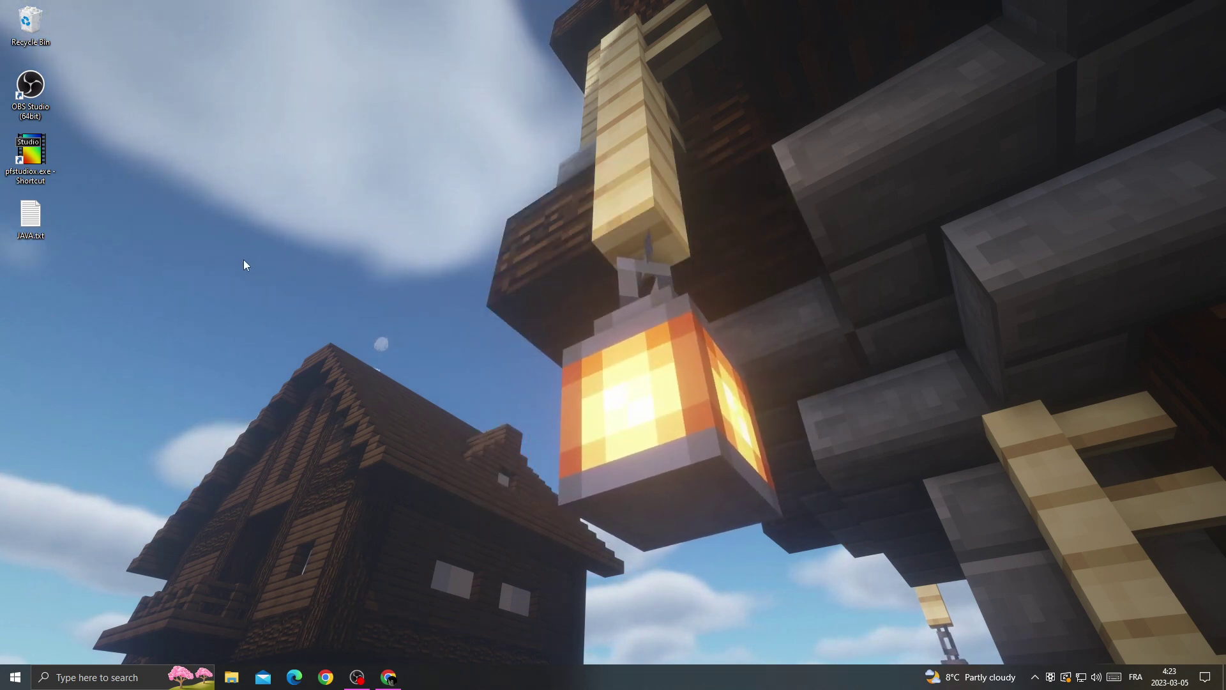
- Open Task Manager from the taskbar context menu after browsing the Start menu
{"action": "left_click", "coordinate": [17, 678]}
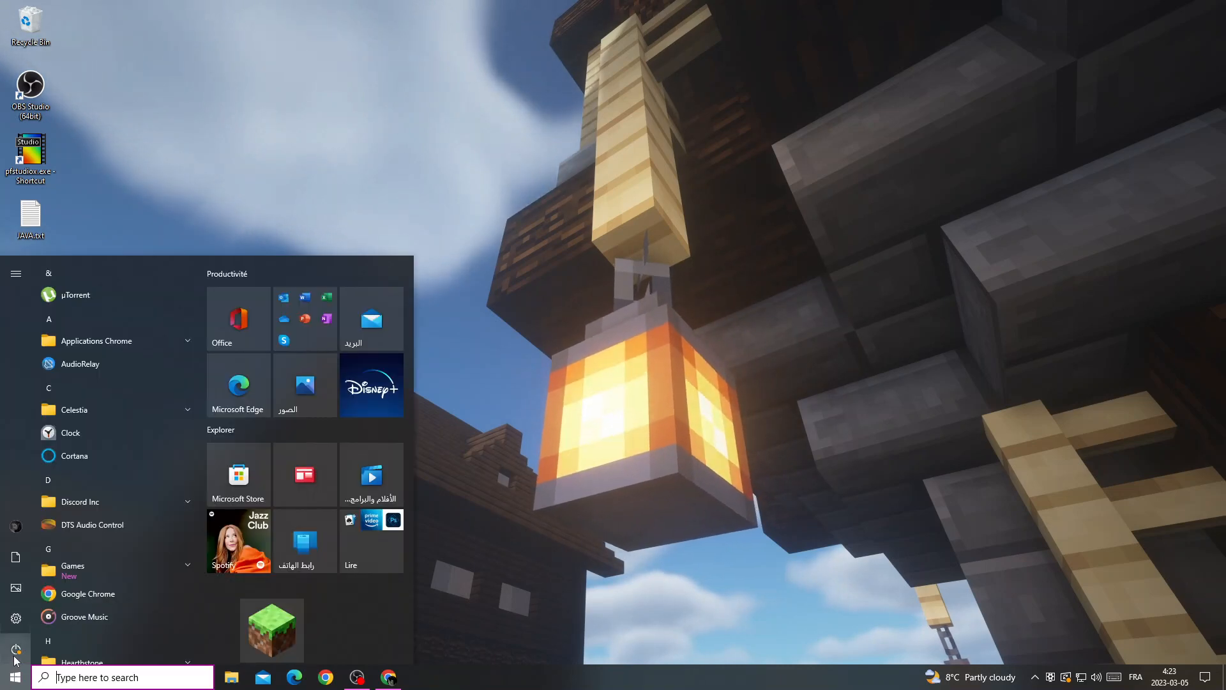
{"action": "left_click", "coordinate": [15, 650]}
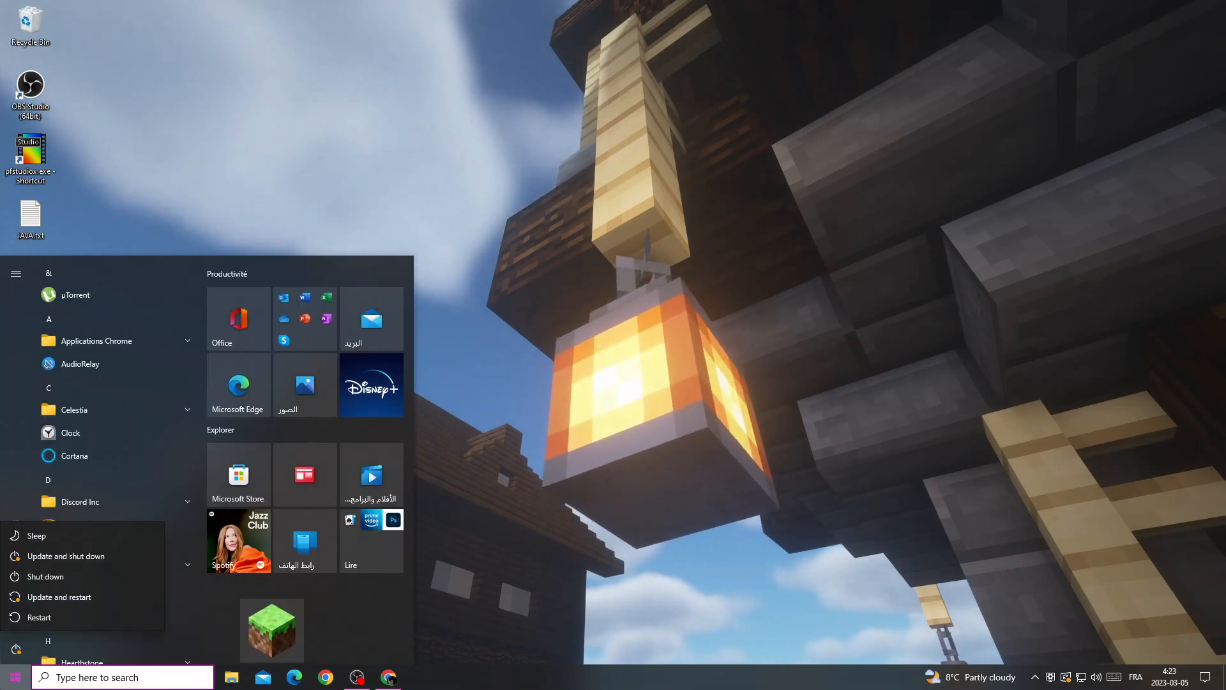
{"action": "right_click", "coordinate": [661, 685]}
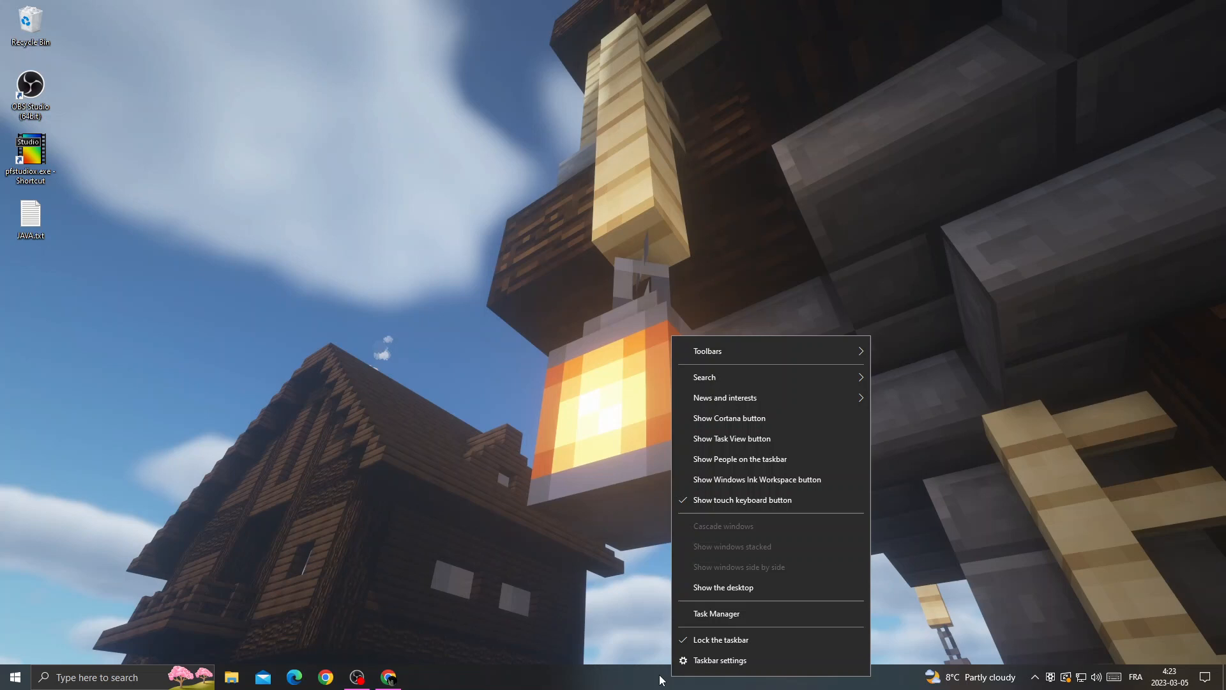
{"action": "mouse_move", "coordinate": [699, 610]}
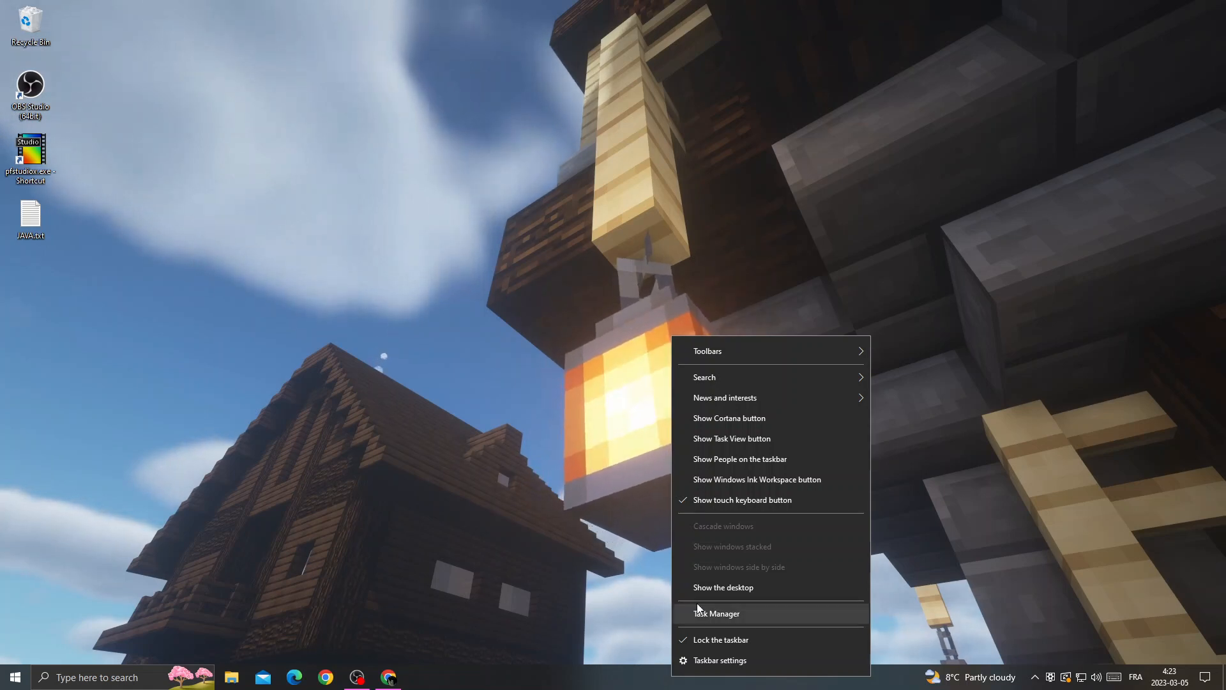
{"action": "left_click", "coordinate": [716, 613]}
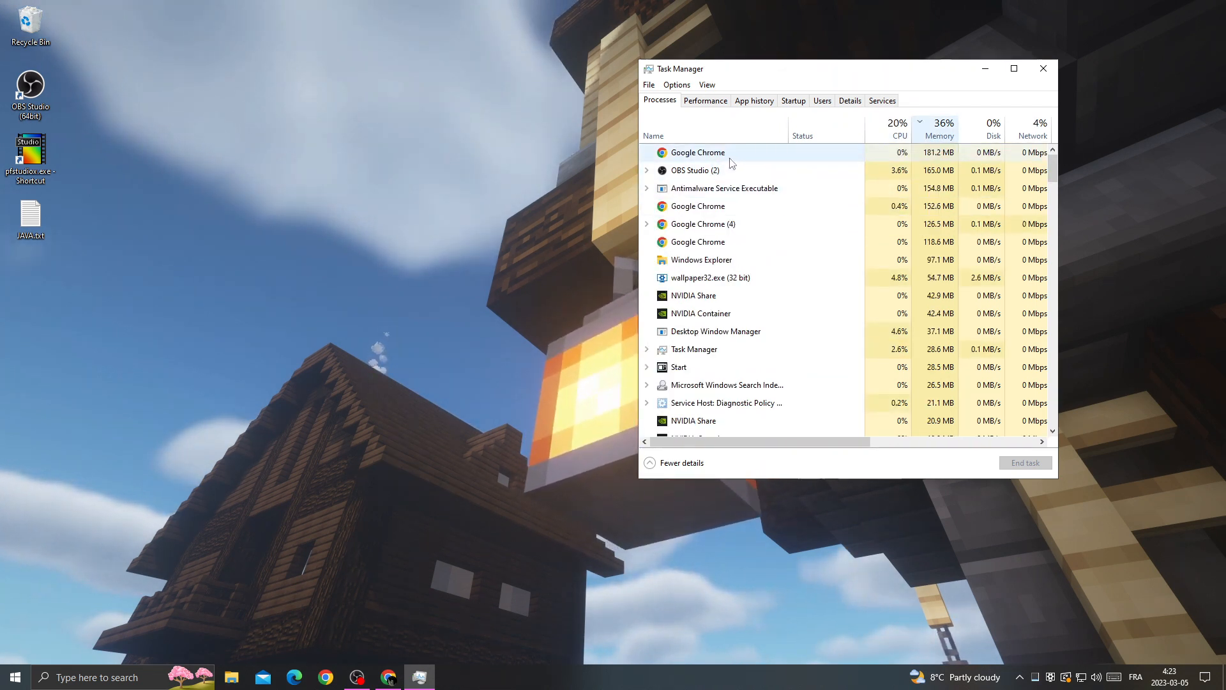
{"action": "right_click", "coordinate": [696, 153]}
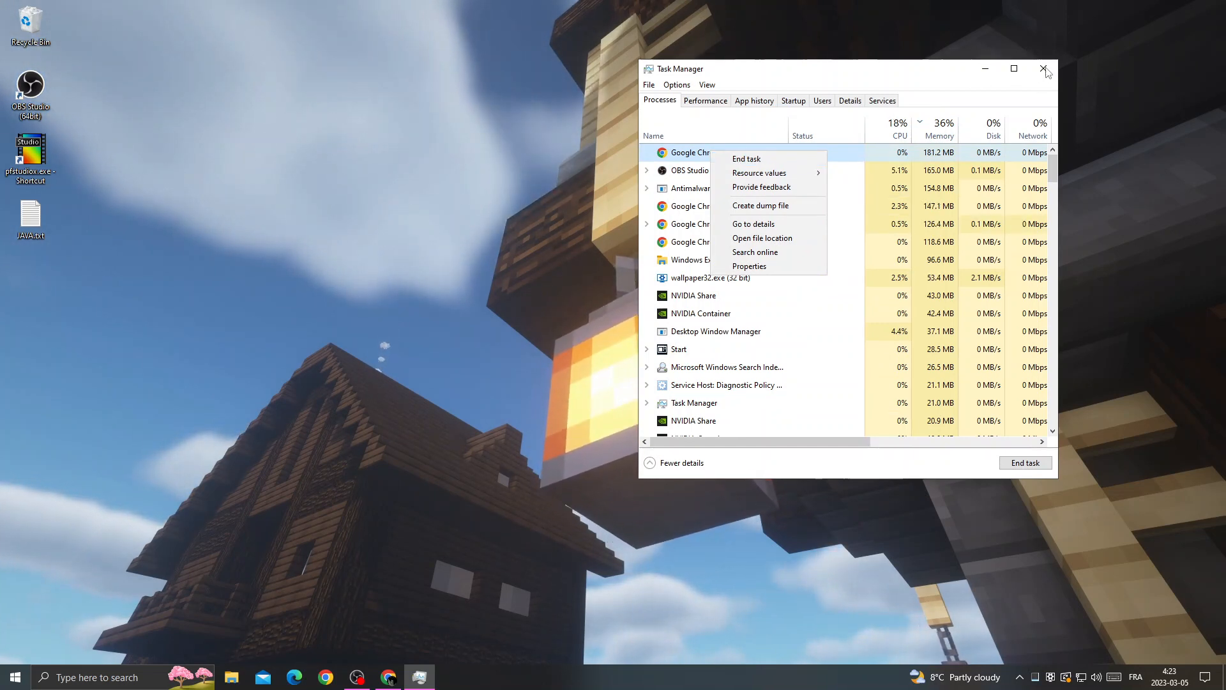
{"action": "left_click", "coordinate": [1042, 68]}
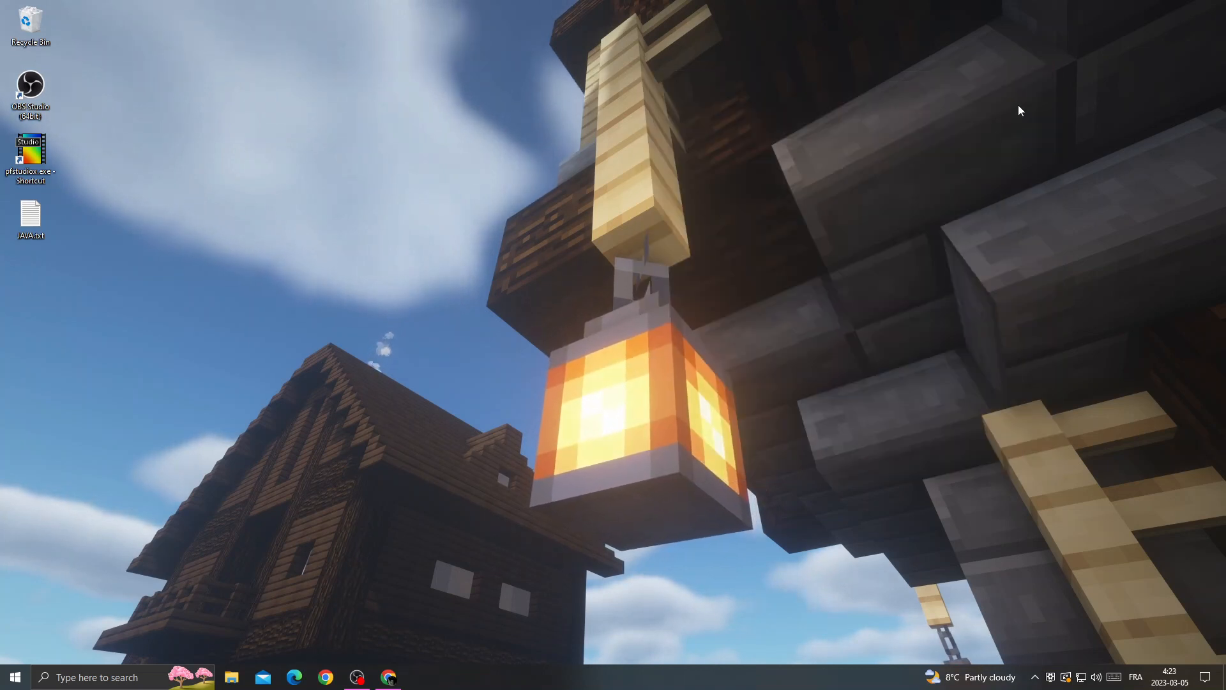